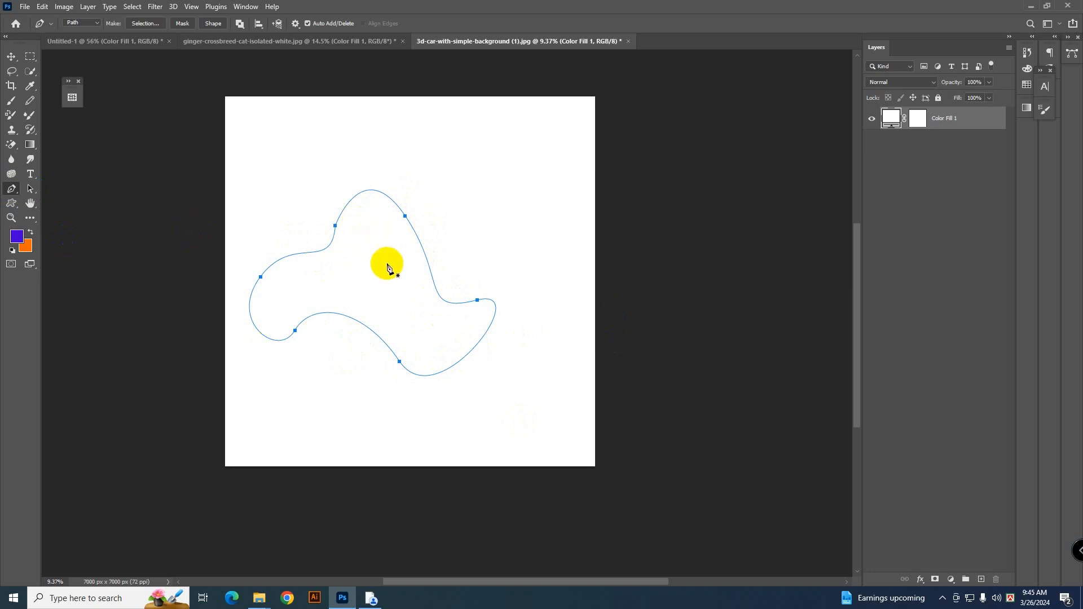
mouse_move(333, 259)
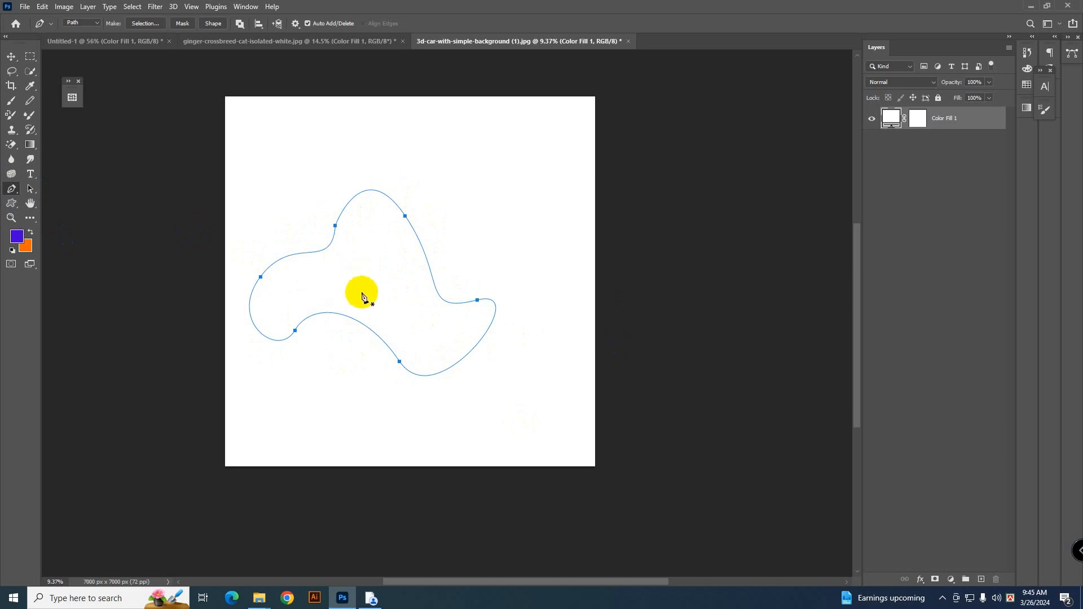
Move the whole closed path to the right with the Path Selection Tool, then ready the Direct Selection Tool.
click(12, 57)
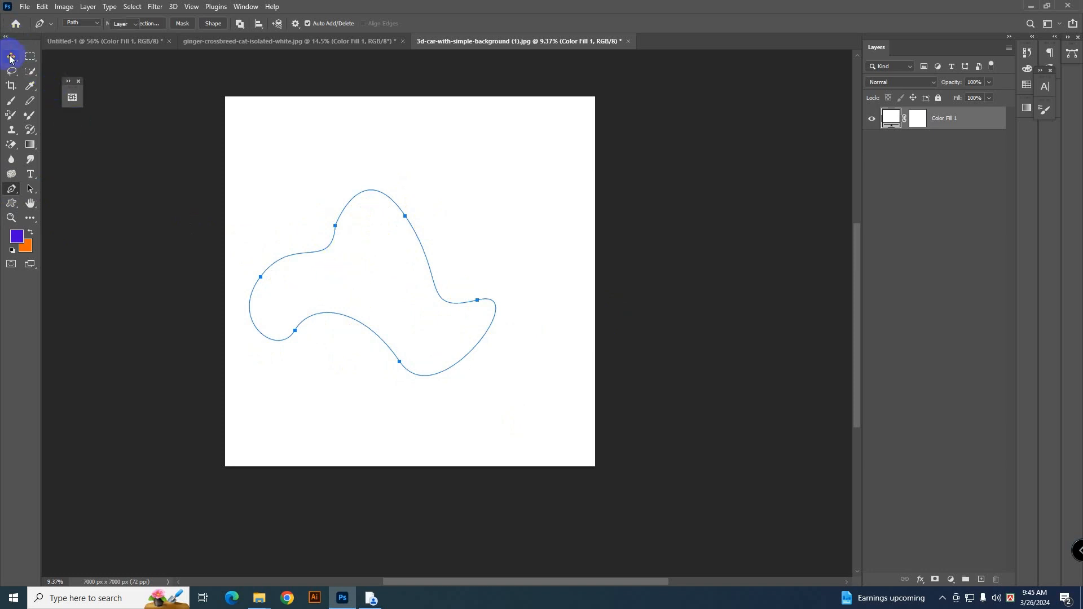
click(11, 57)
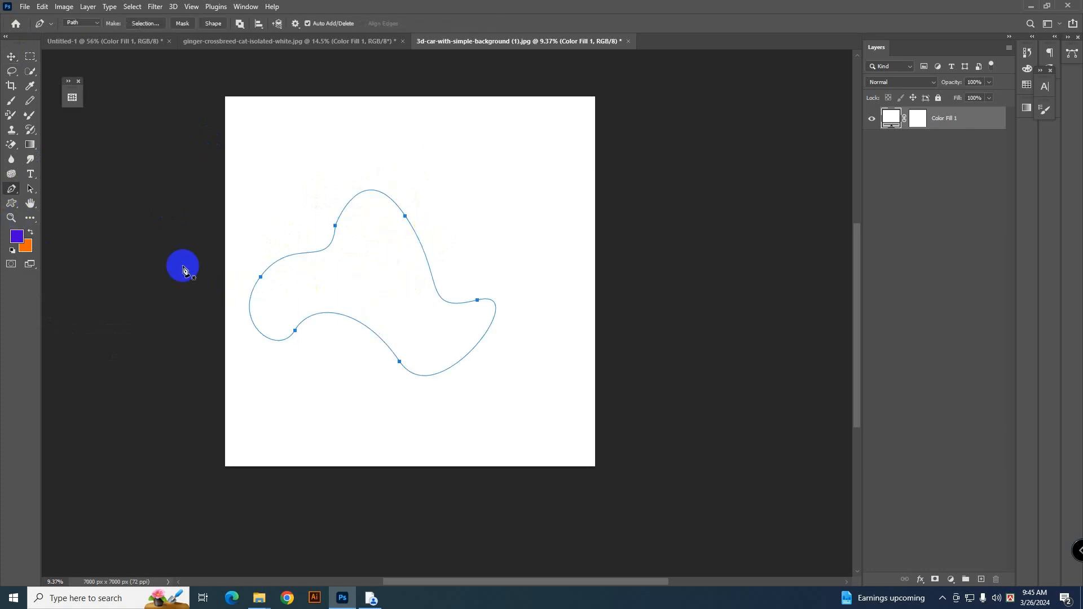
click(30, 188)
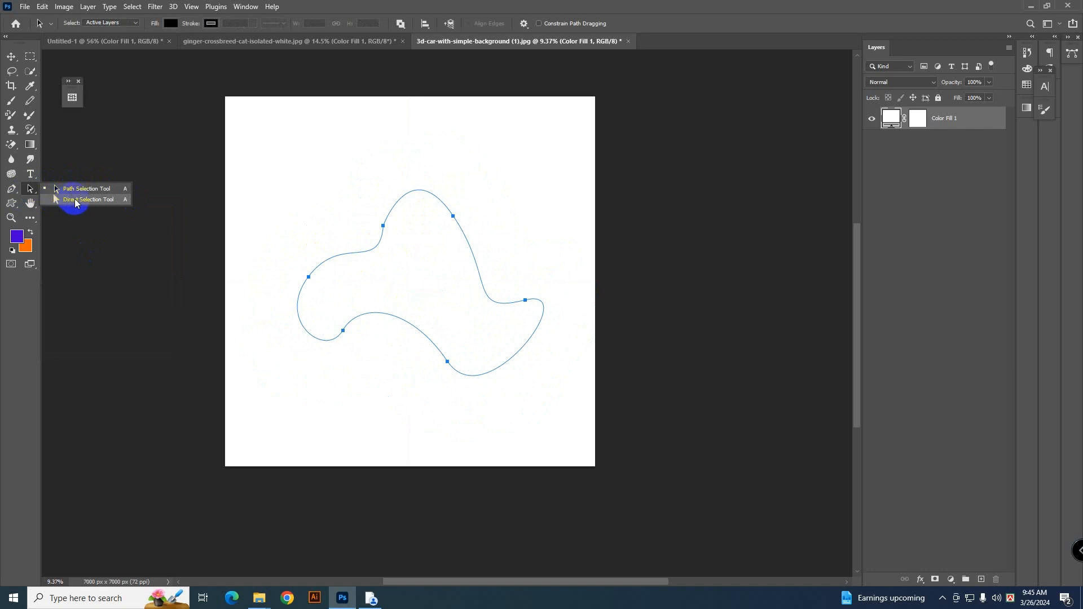
mouse_move(67, 201)
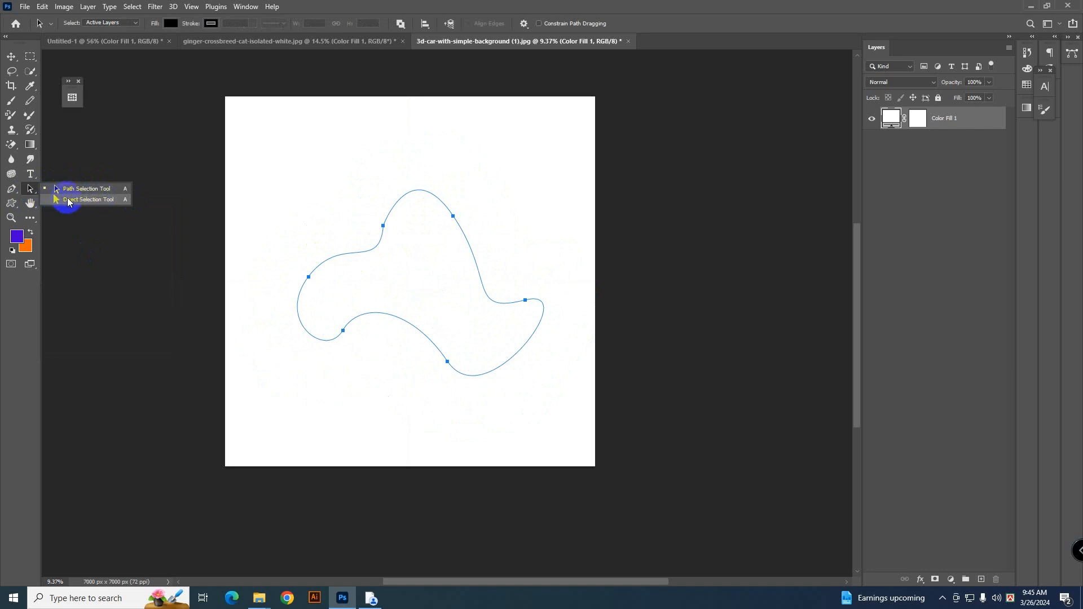
click(86, 189)
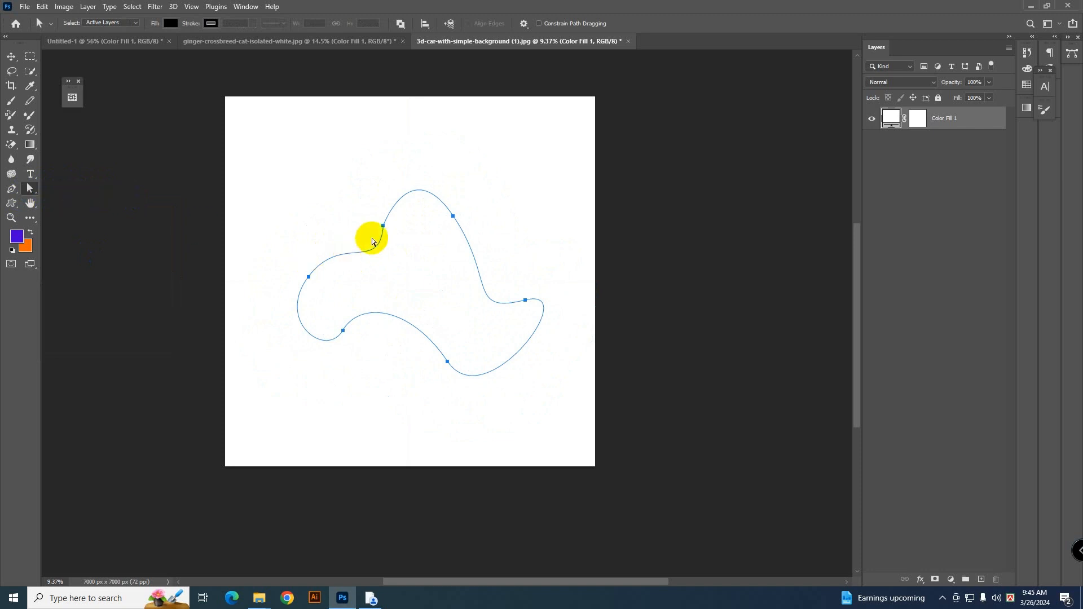
Drag the upper-left, left, lower and one more anchor point to new positions, reshaping the path.
drag(373, 241, 412, 259)
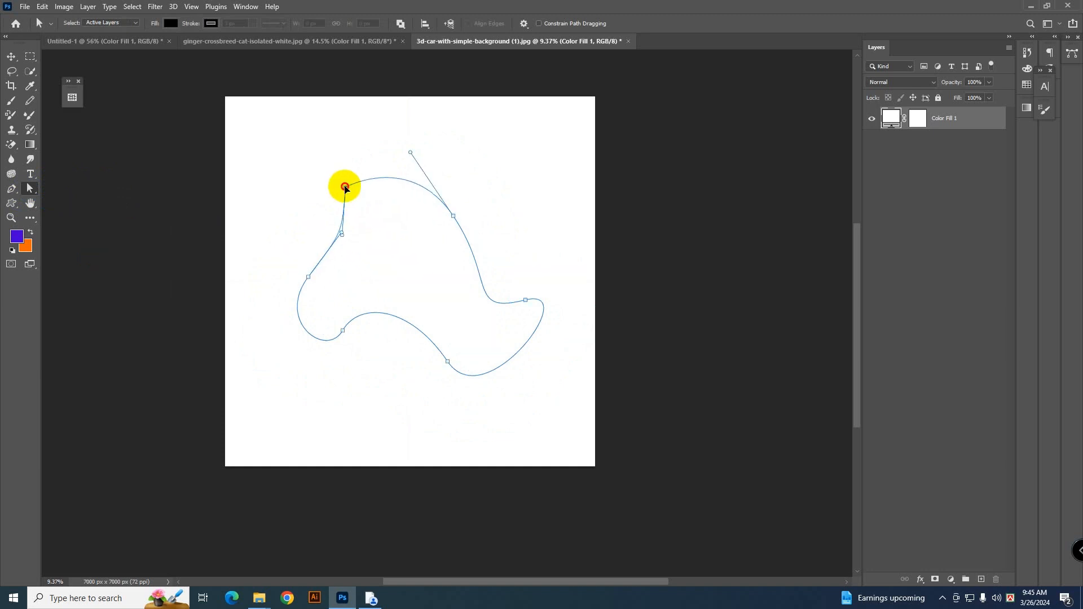
drag(344, 187, 446, 362)
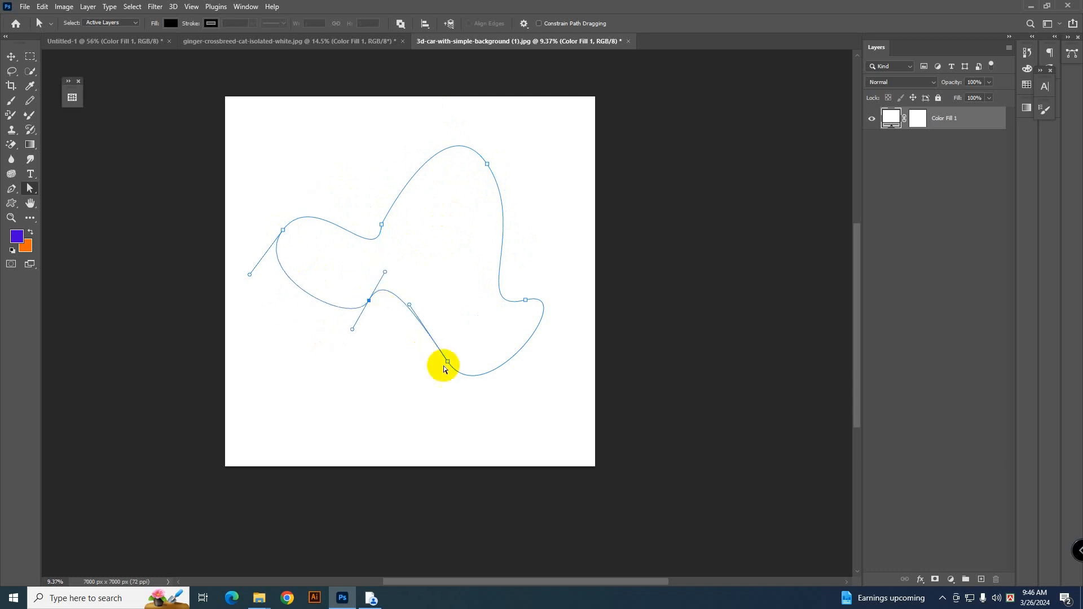
drag(446, 362, 390, 132)
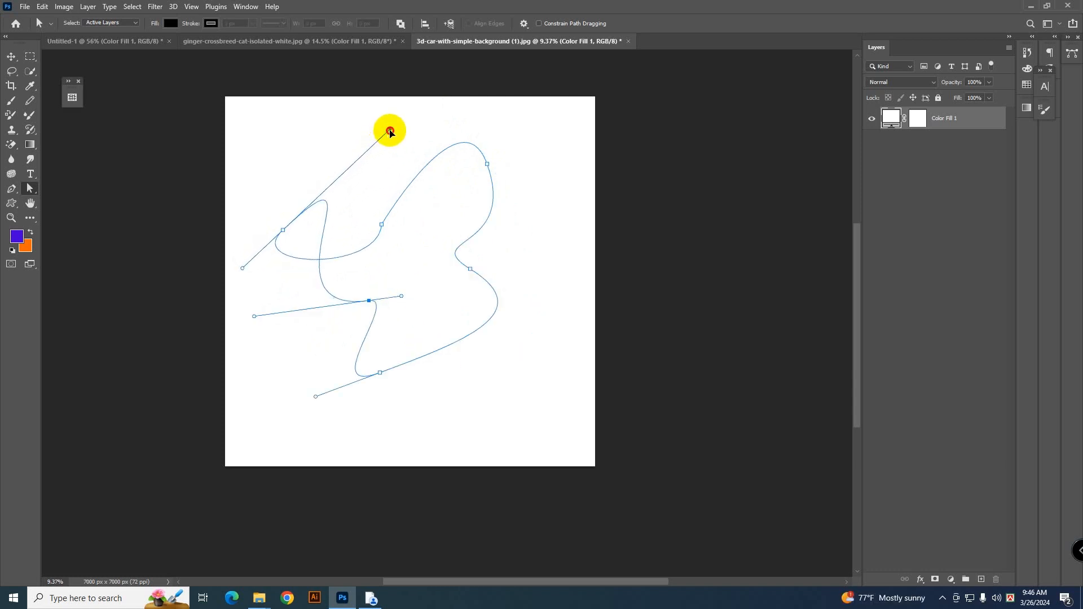
drag(390, 131, 383, 226)
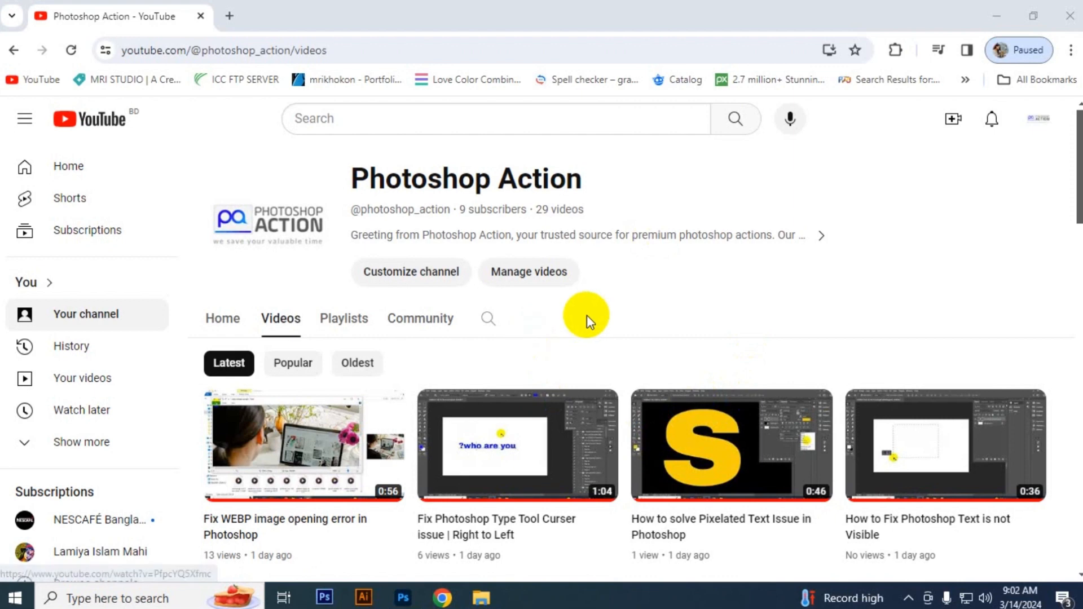
mouse_move(613, 317)
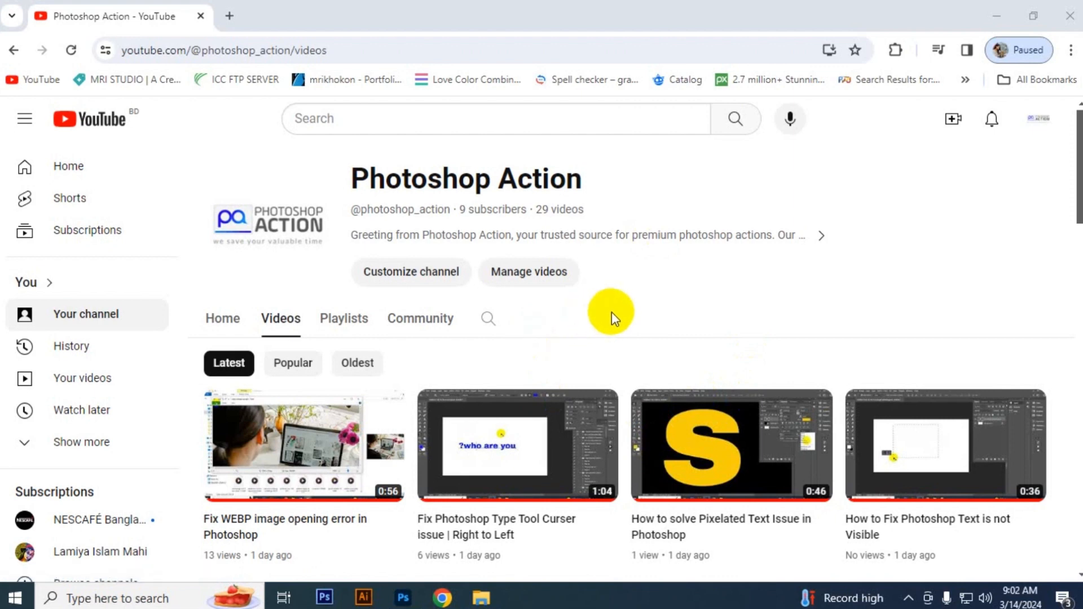
mouse_move(627, 393)
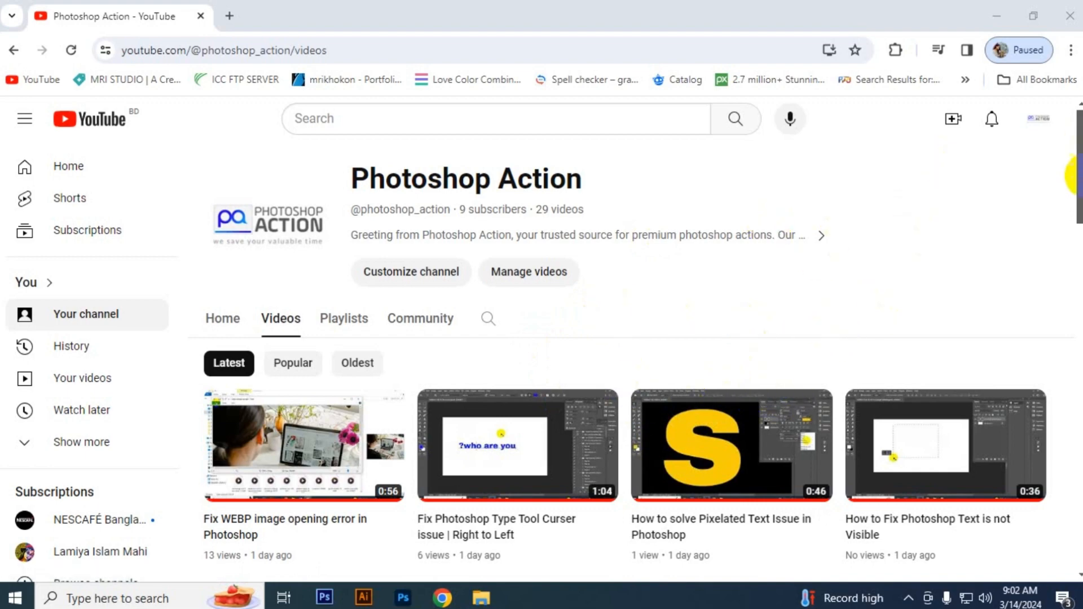
Scroll the Photoshop Action channel's Videos grid down to its oldest uploads.
scroll(down, 3)
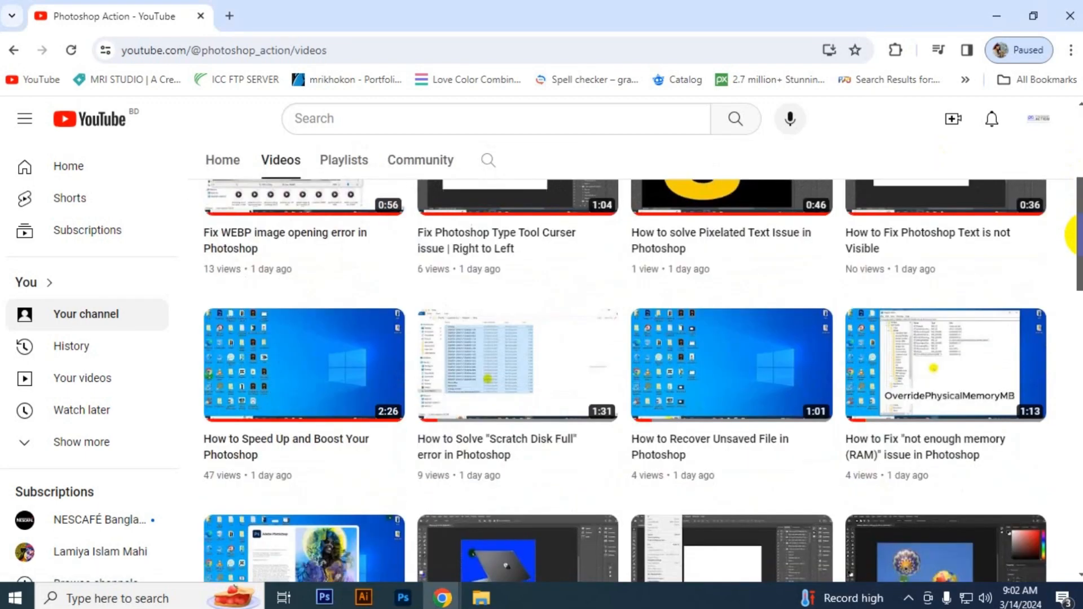
scroll(down, 3)
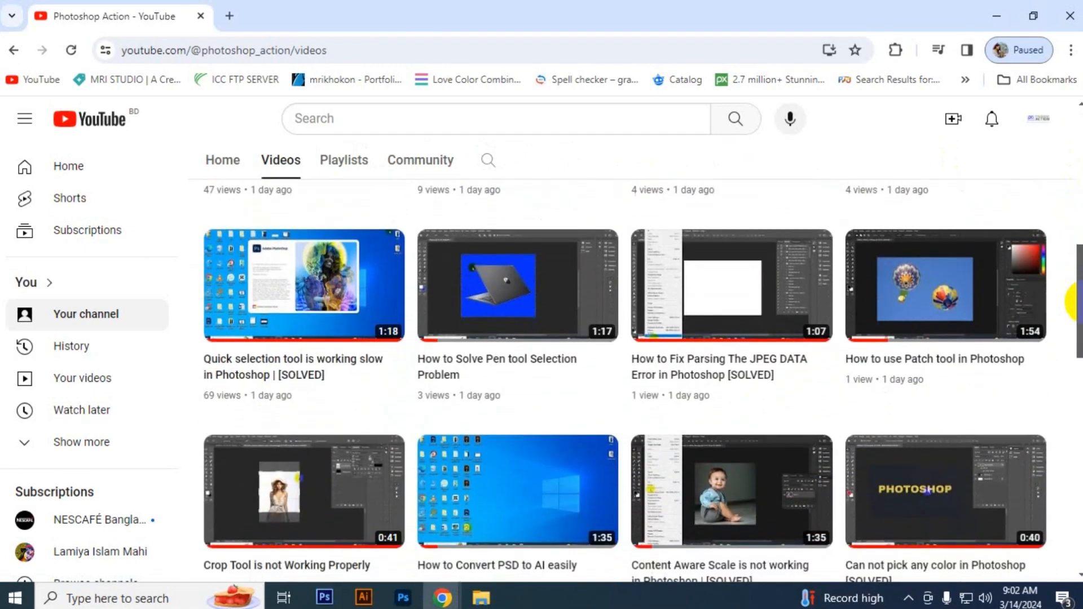
scroll(down, 3)
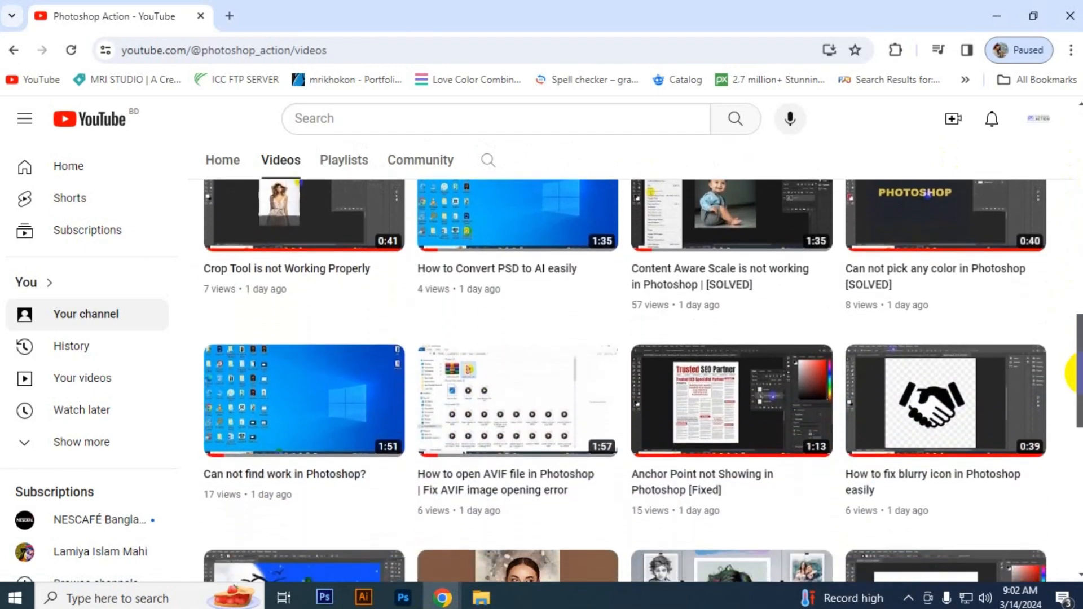
scroll(down, 3)
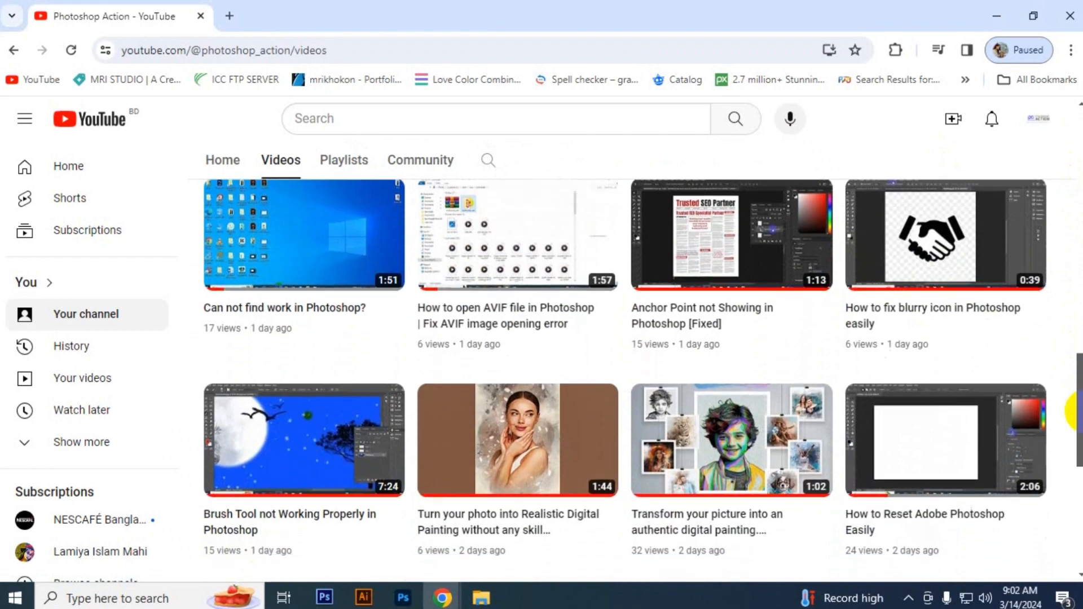
scroll(down, 3)
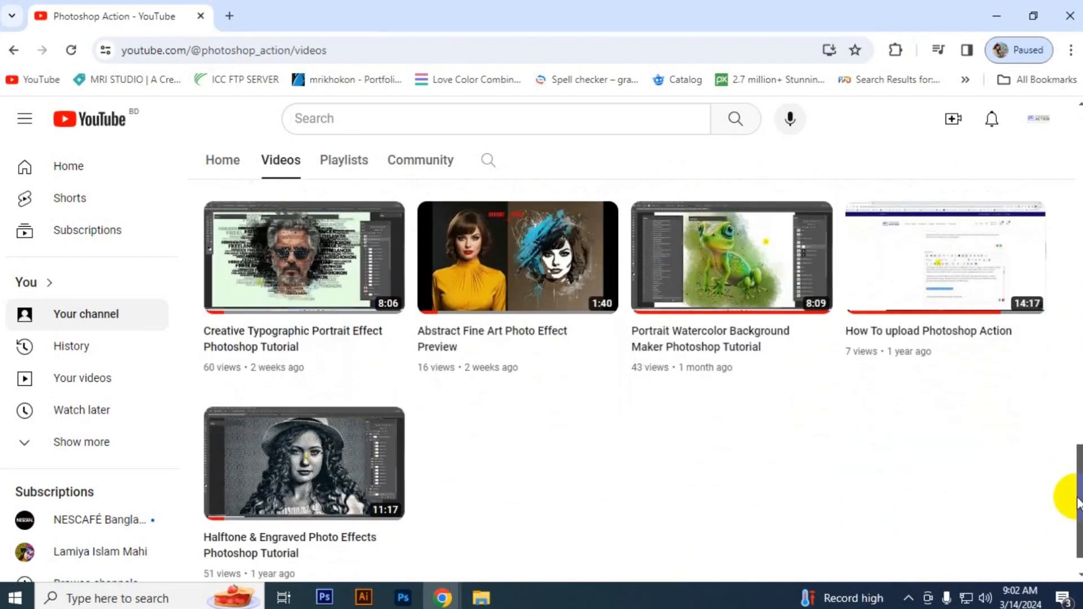
mouse_move(606, 264)
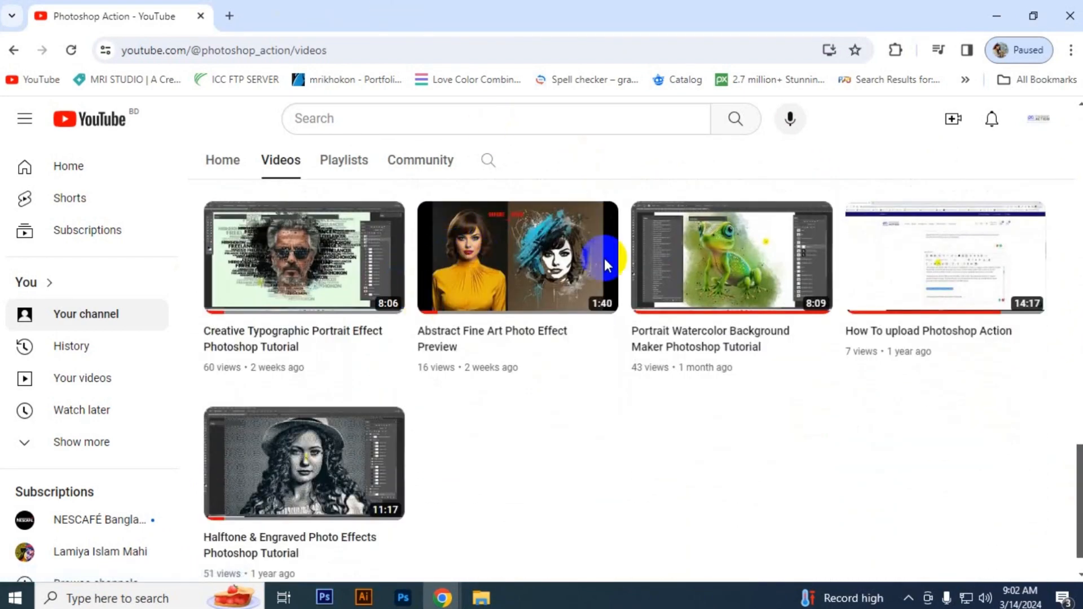